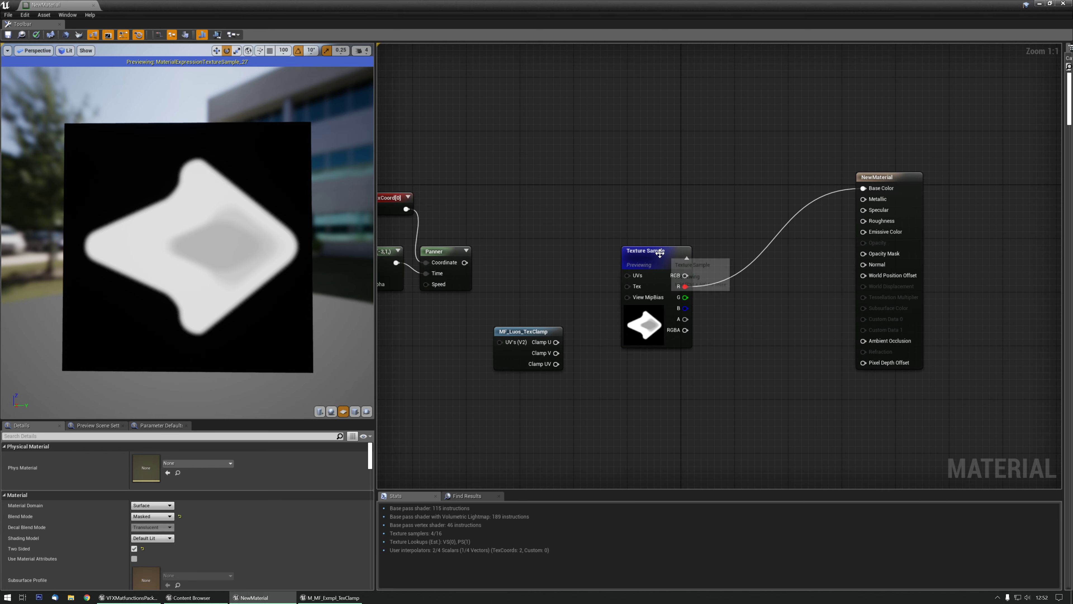
Select the Texture Sample node to show its settings in the Details panel
{"action": "left_click", "coordinate": [670, 240]}
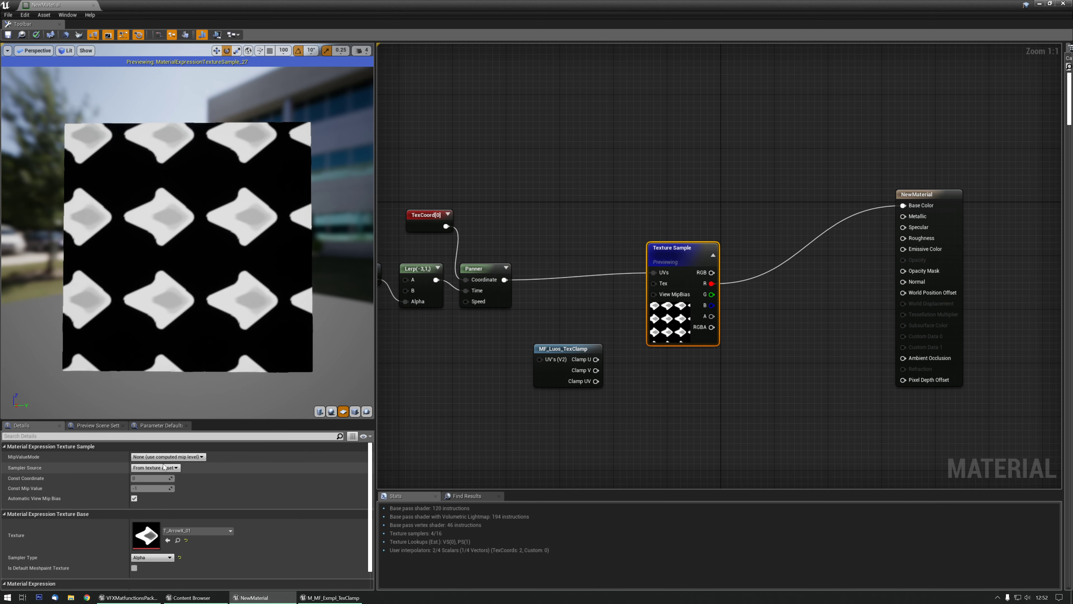
Set the texture sample's Sampler Source to Shared: Clamp so a single arrow shows
{"action": "left_click", "coordinate": [154, 466]}
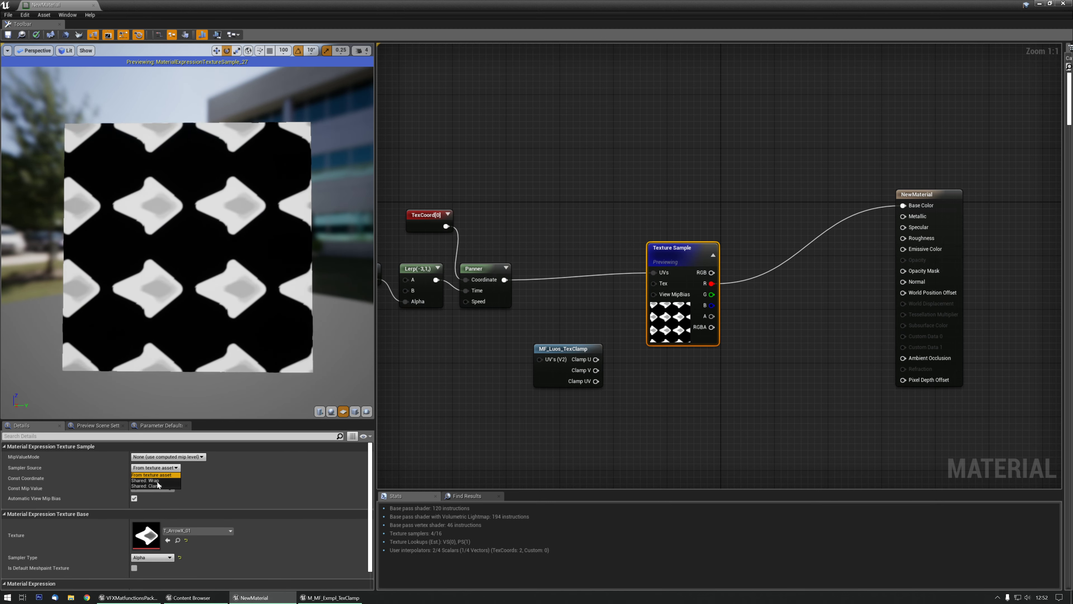
{"action": "left_click", "coordinate": [144, 480]}
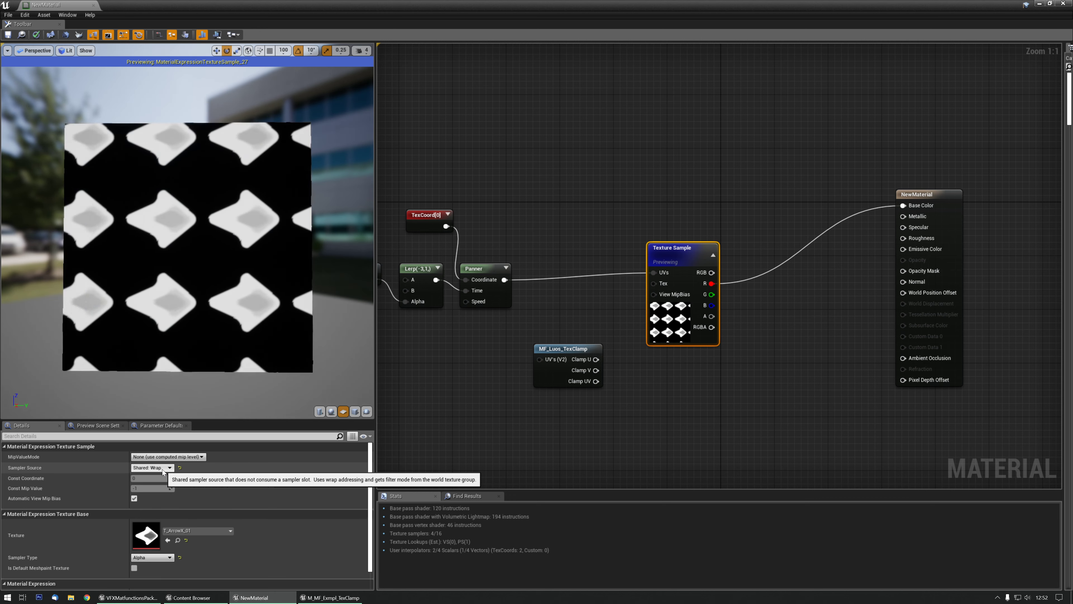
{"action": "left_click", "coordinate": [152, 468]}
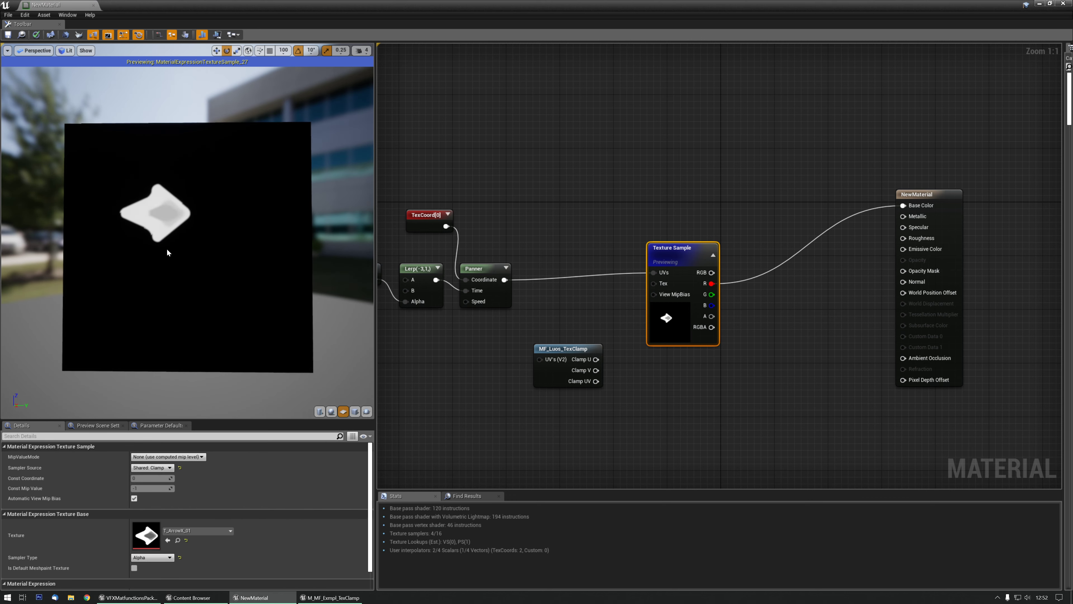
{"action": "mouse_move", "coordinate": [677, 255]}
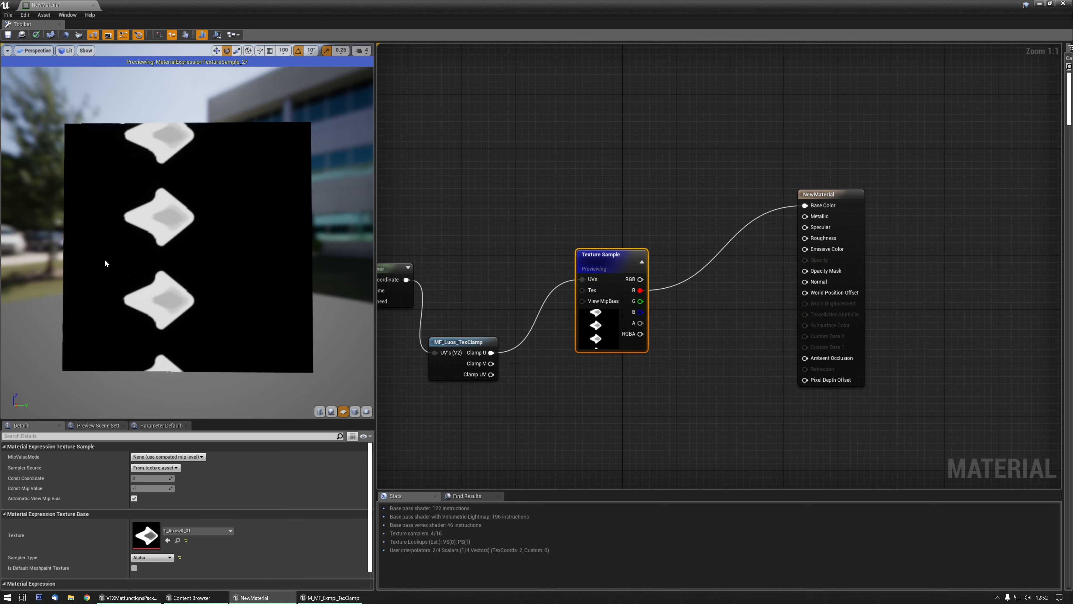
{"action": "mouse_move", "coordinate": [69, 326]}
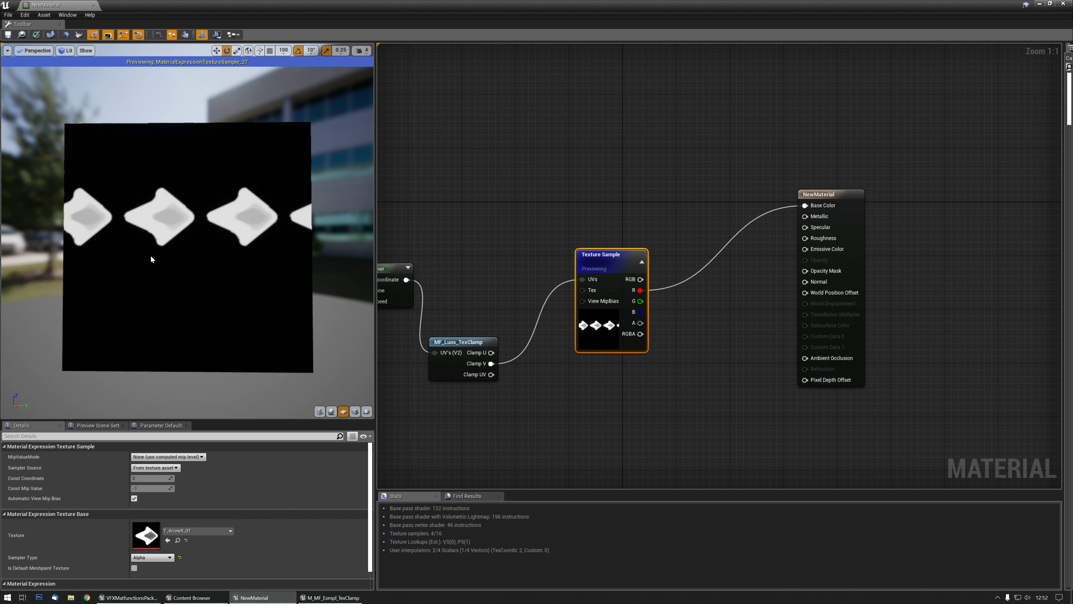
{"action": "mouse_move", "coordinate": [619, 433]}
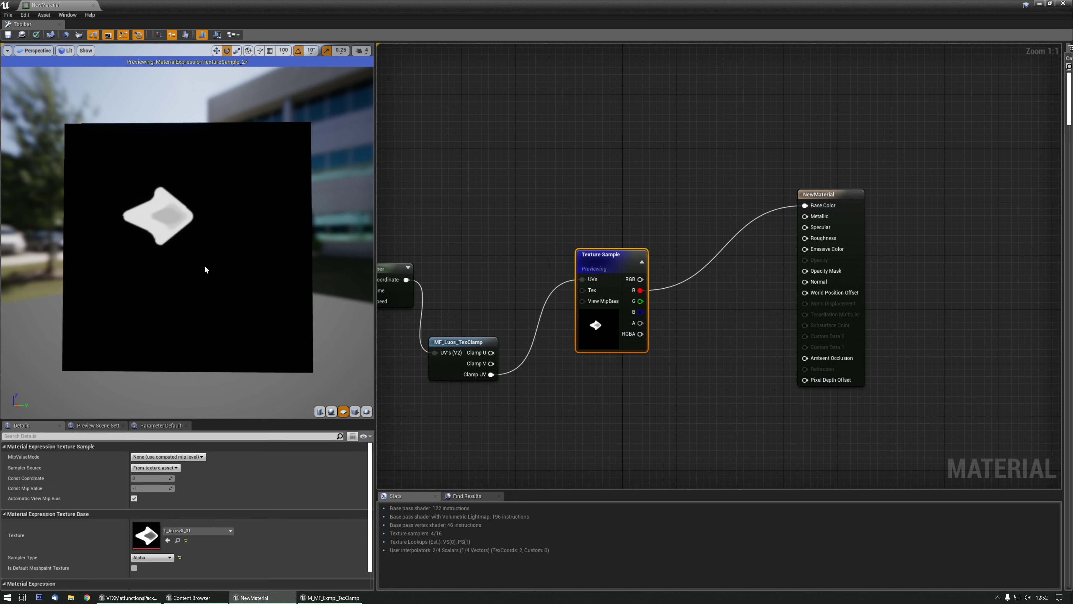
{"action": "mouse_move", "coordinate": [266, 337]}
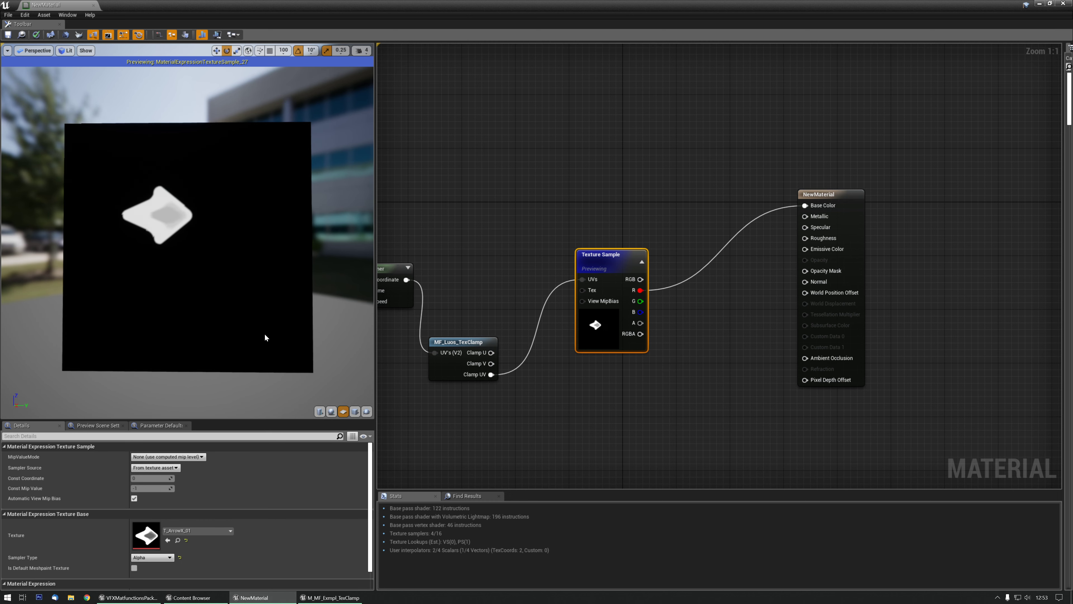
{"action": "mouse_move", "coordinate": [604, 254]}
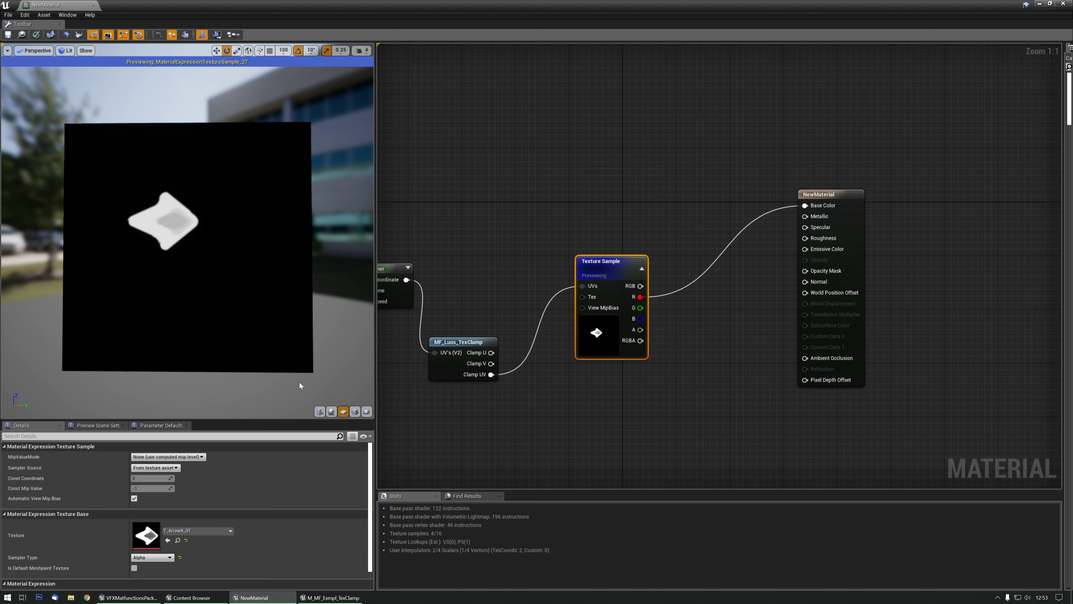
Deselect the Texture Sample and select the MF_Luos_TexClamp node to show its properties
{"action": "left_click", "coordinate": [495, 256]}
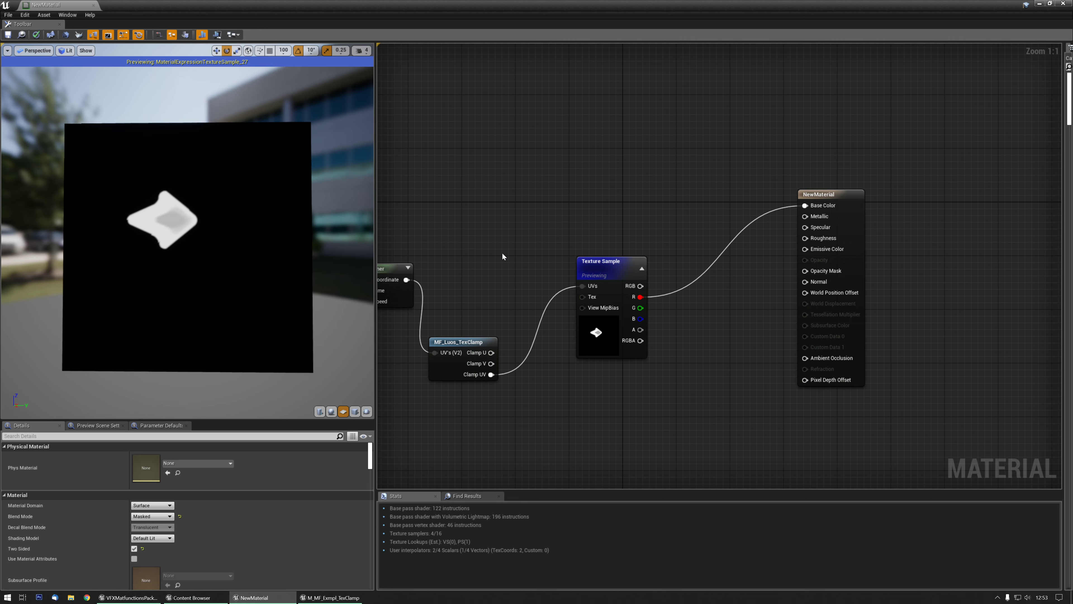
{"action": "mouse_move", "coordinate": [525, 266]}
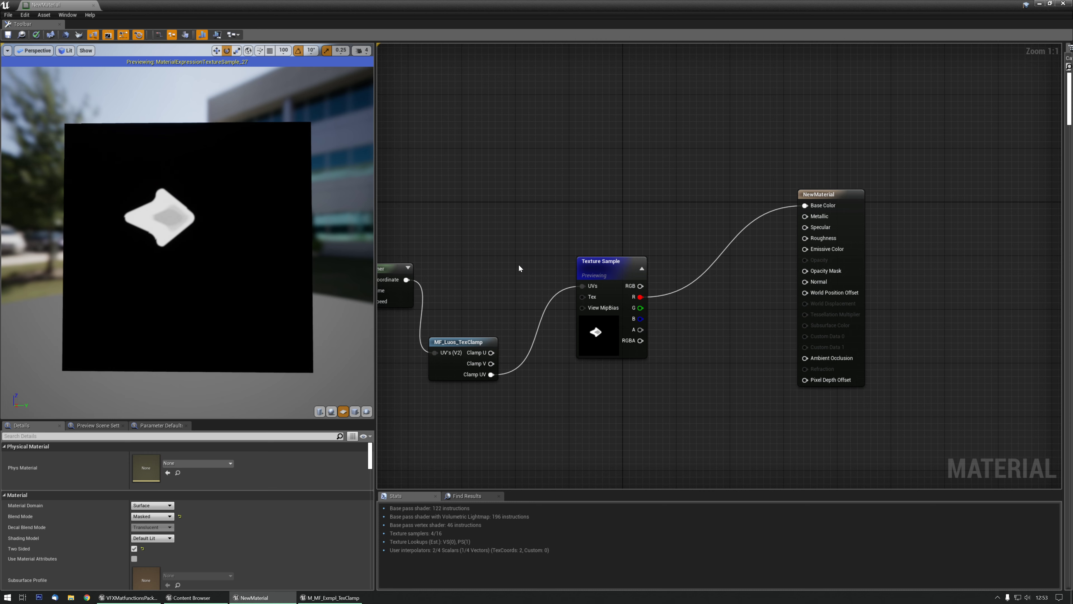
{"action": "left_click", "coordinate": [464, 334]}
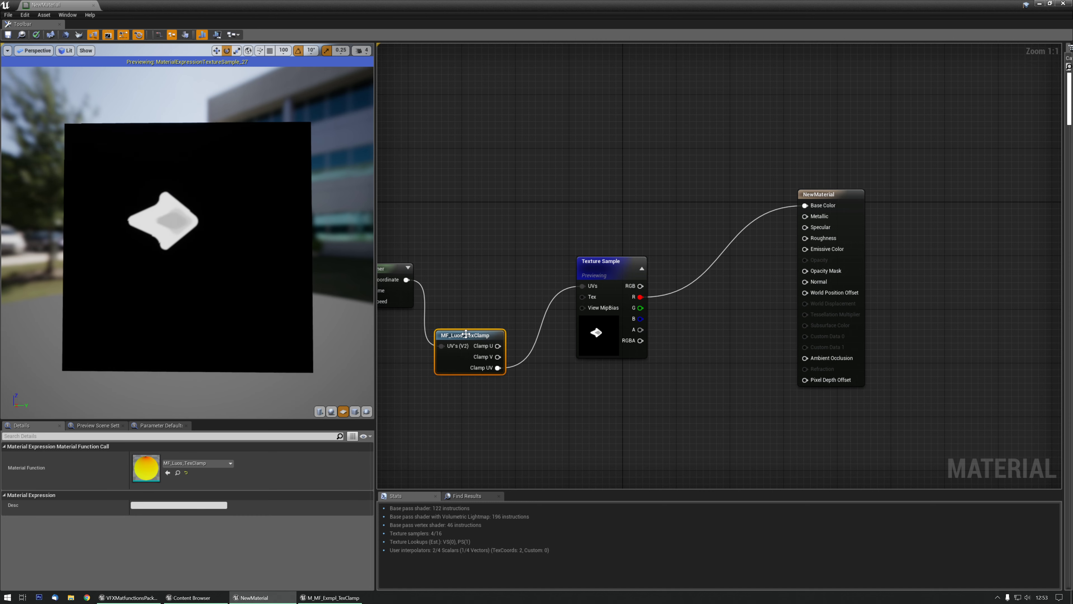